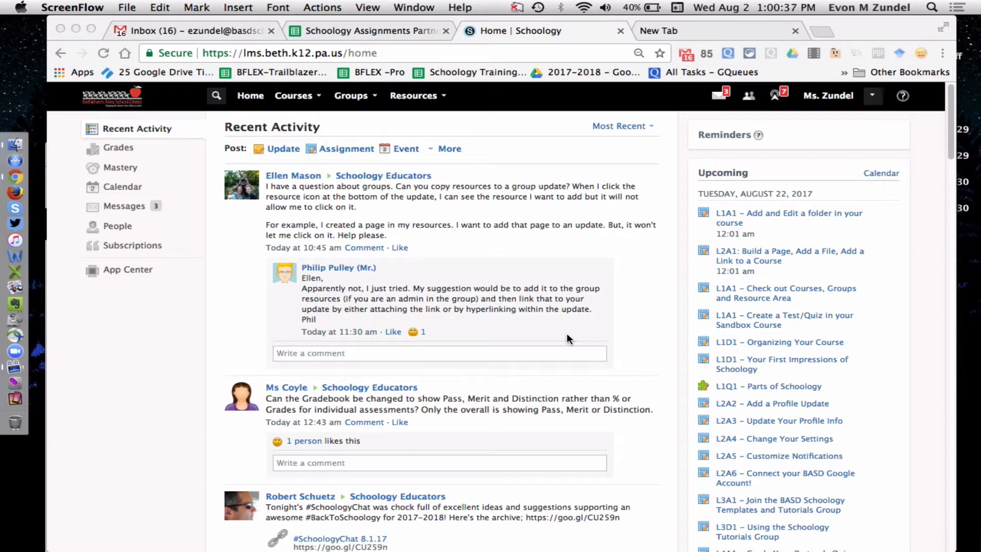
pyautogui.moveTo(413, 208)
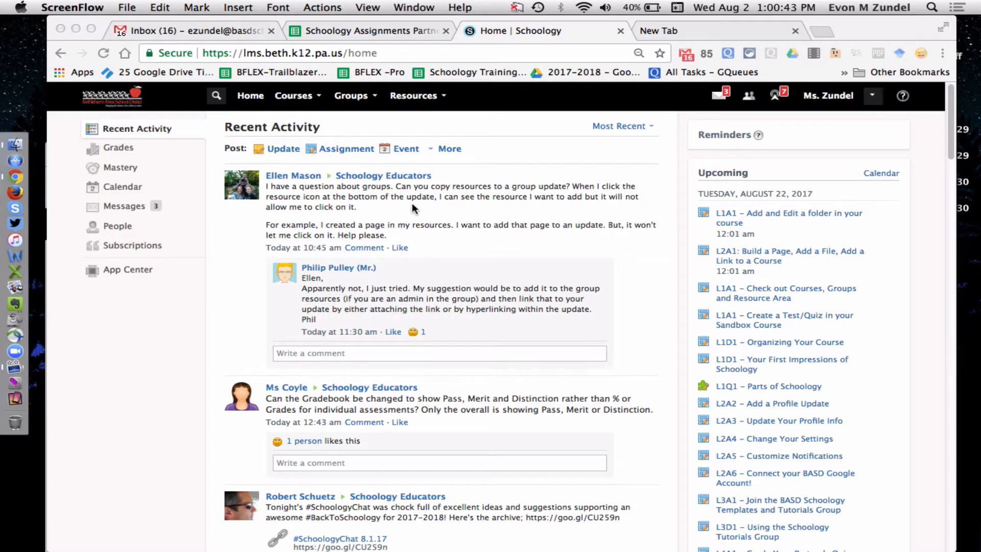
pyautogui.moveTo(339, 49)
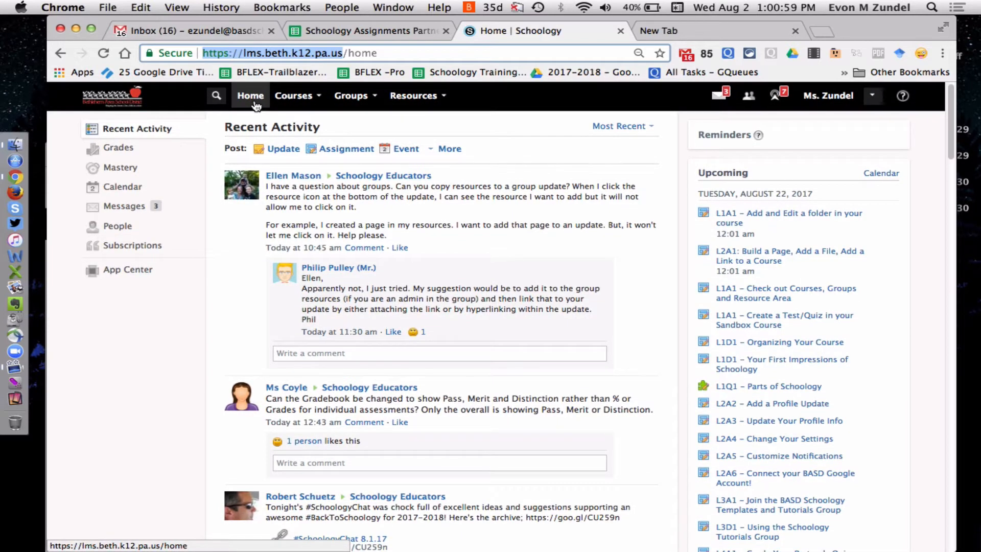
pyautogui.moveTo(161, 278)
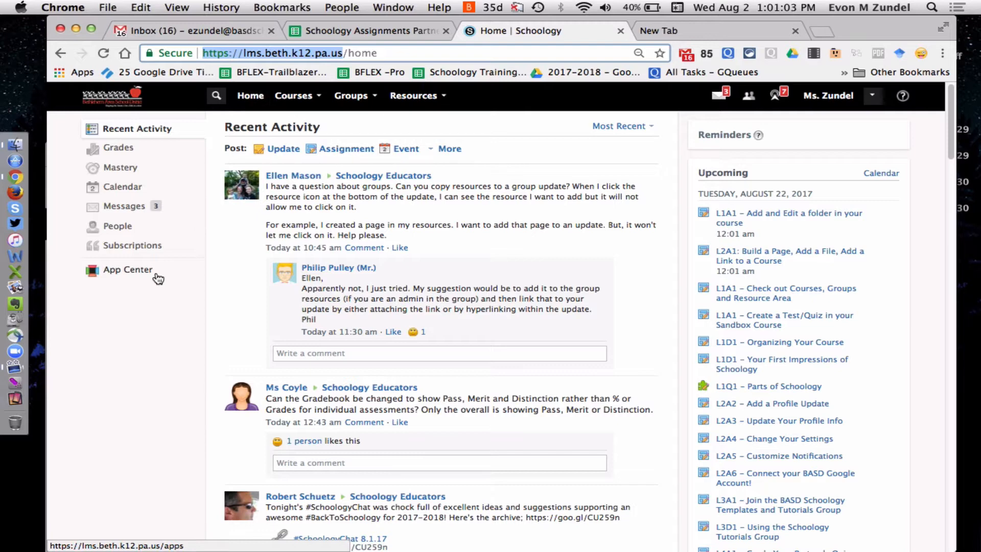
# Browse the App Center directory and choose the Google Drive Assignments app.
pyautogui.click(127, 270)
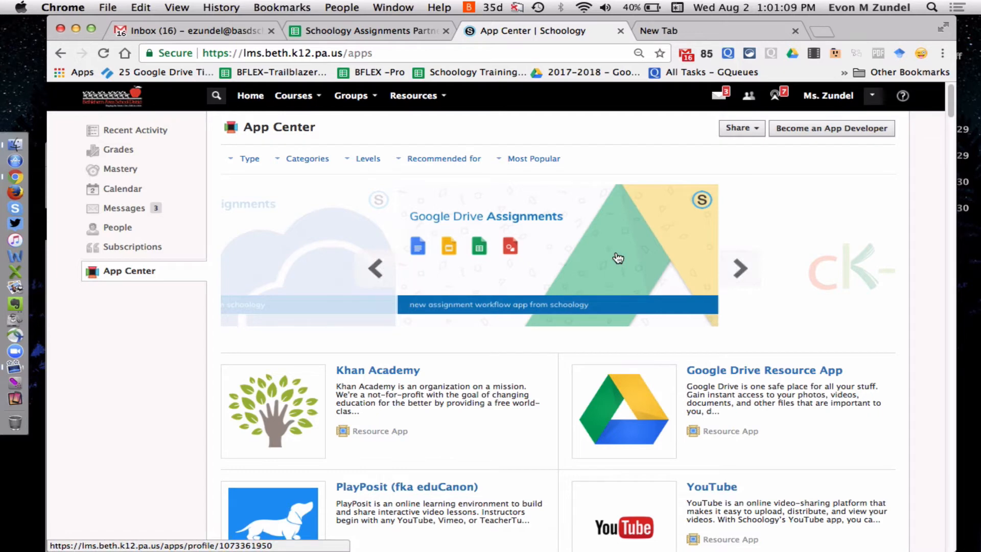
pyautogui.scroll(-3)
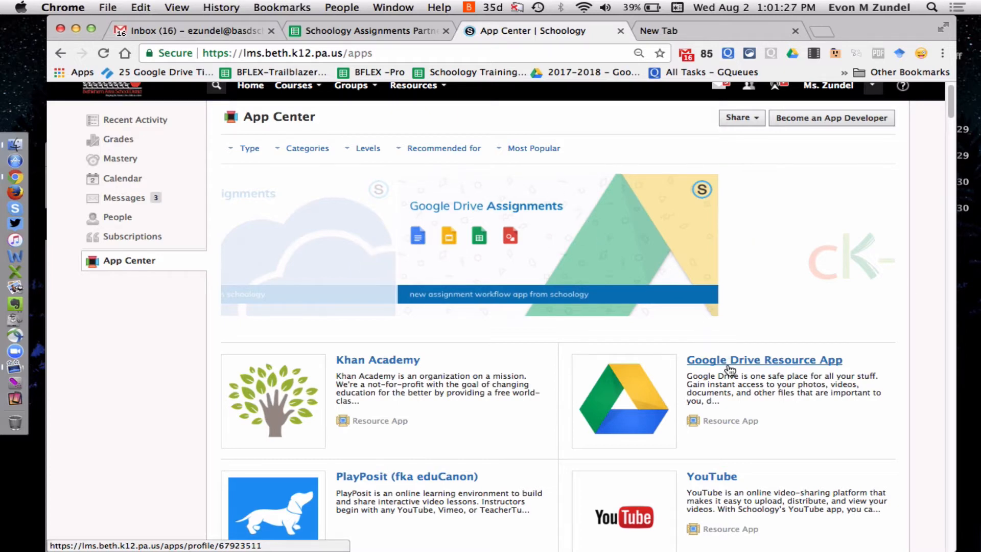
pyautogui.scroll(-3)
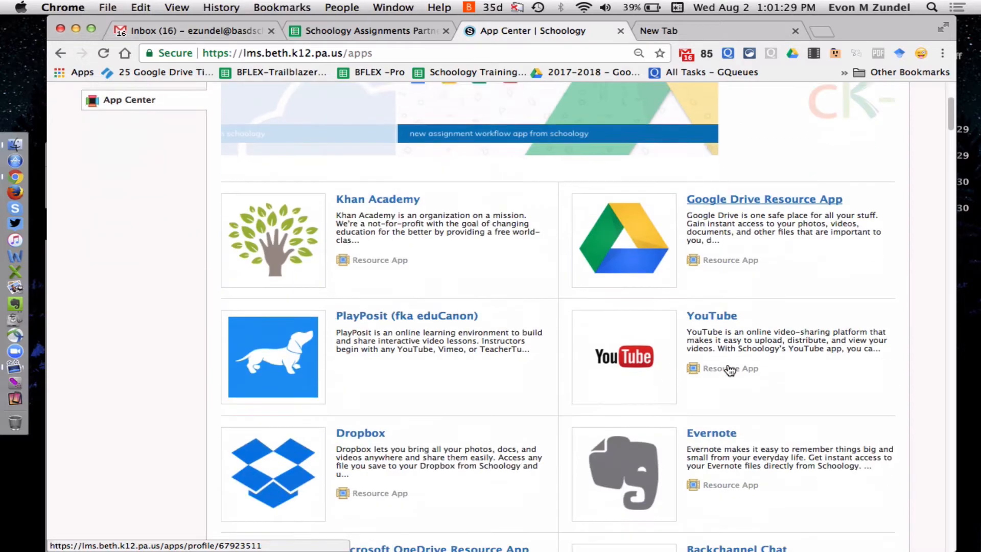
pyautogui.scroll(-3)
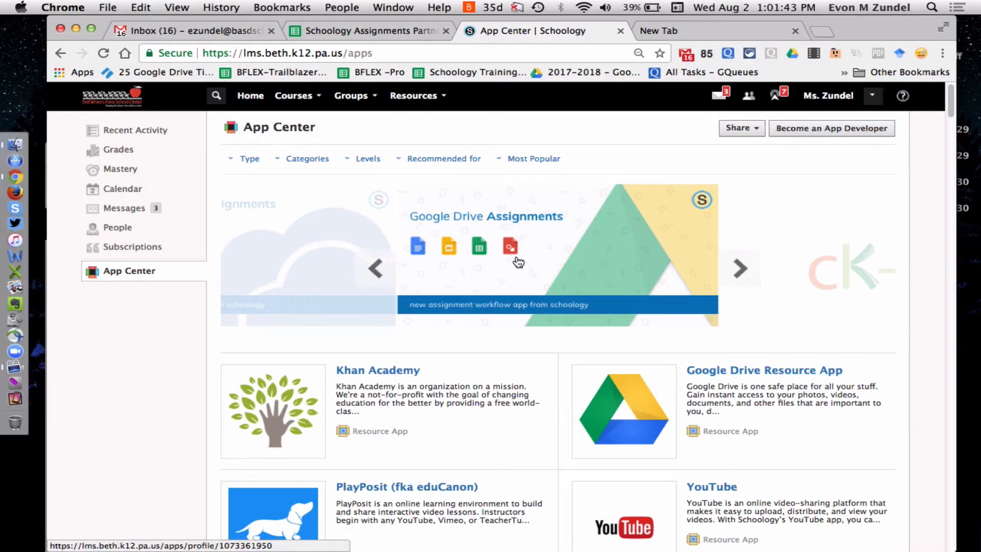
pyautogui.moveTo(462, 229)
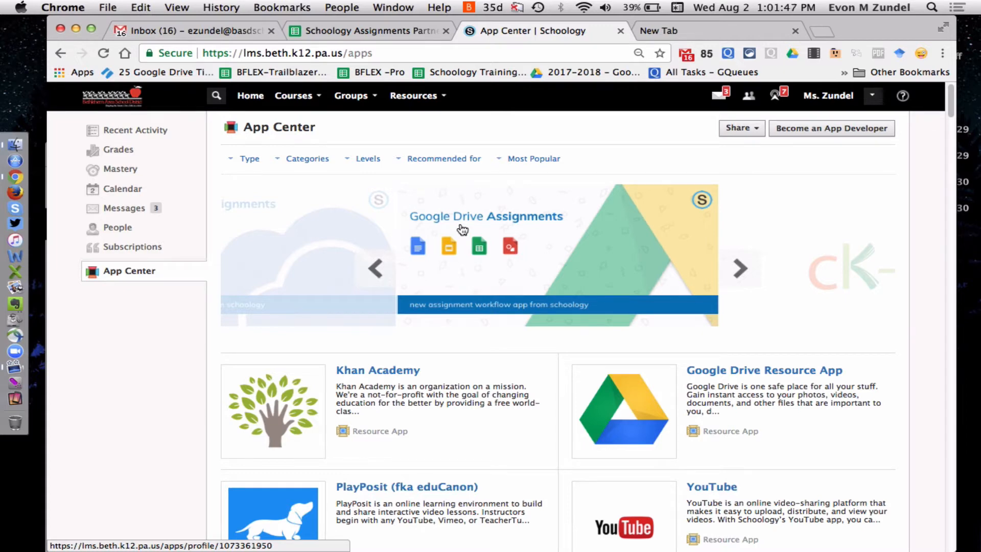
pyautogui.click(486, 216)
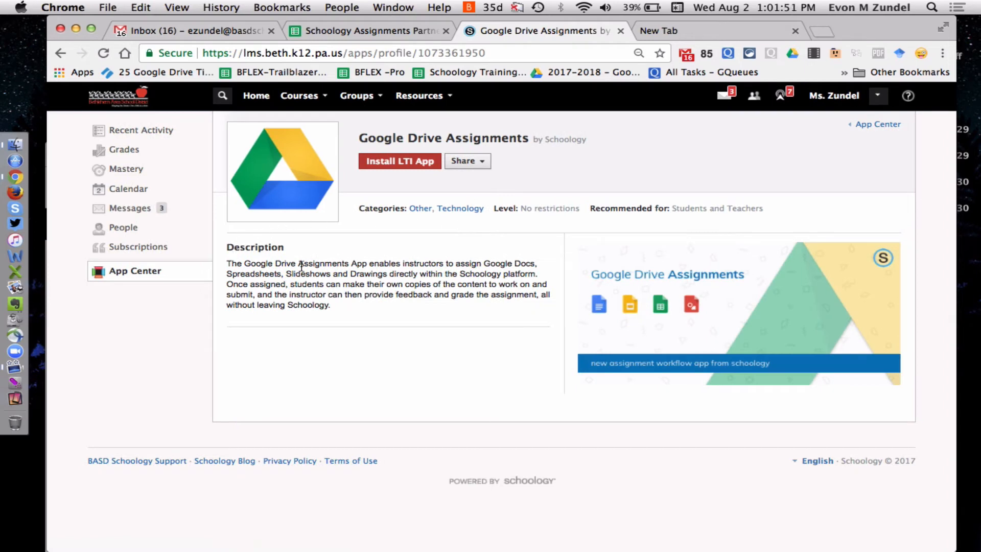
pyautogui.moveTo(362, 274)
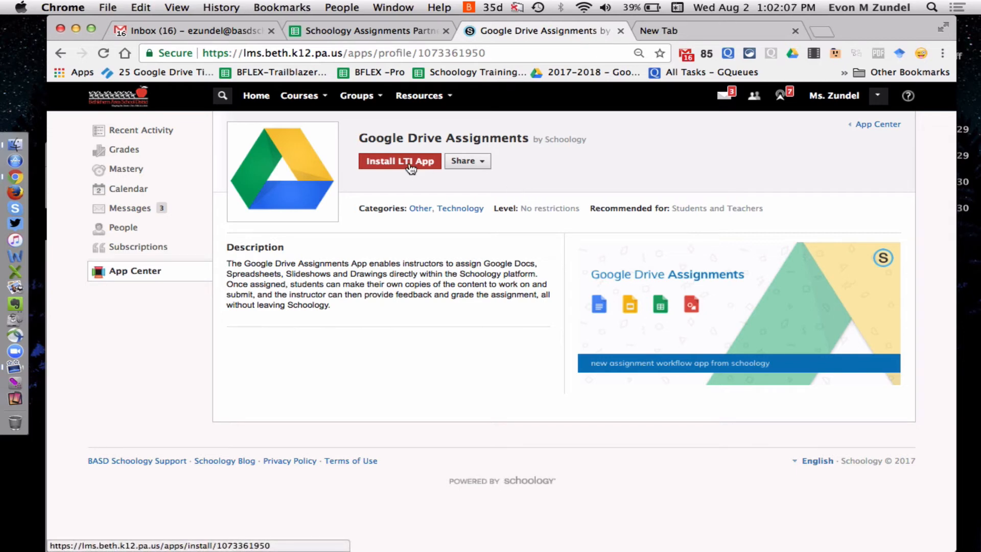
# Start installing Google Drive Assignments via Install LTI App on its profile page.
pyautogui.click(399, 161)
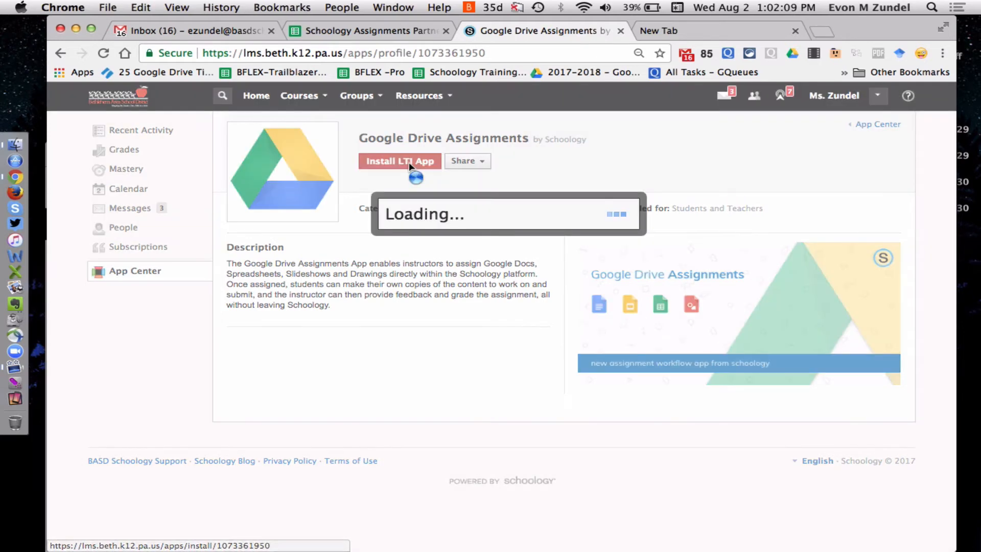
# Install the app for the Sandbox Zundel: Section 1 course and save the change.
pyautogui.click(400, 161)
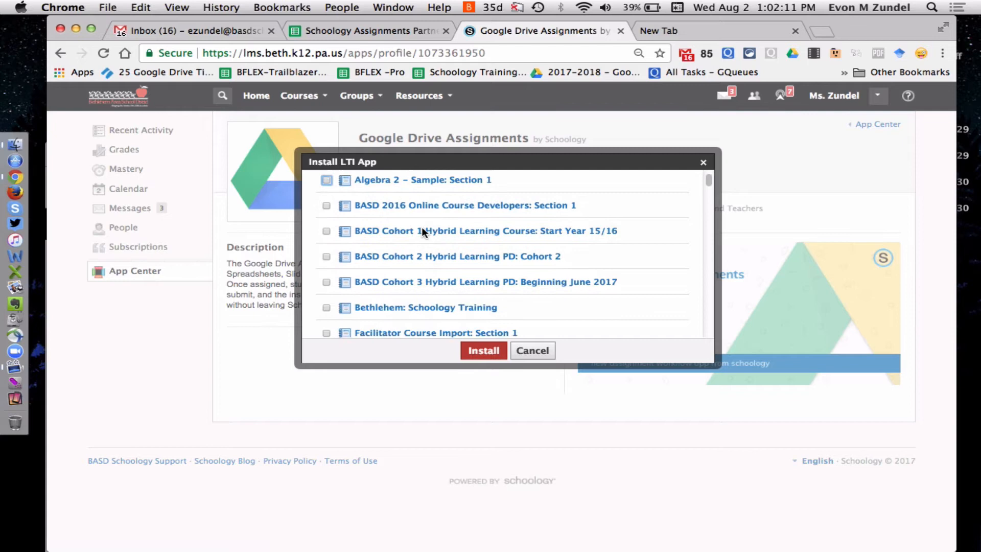
pyautogui.scroll(-3)
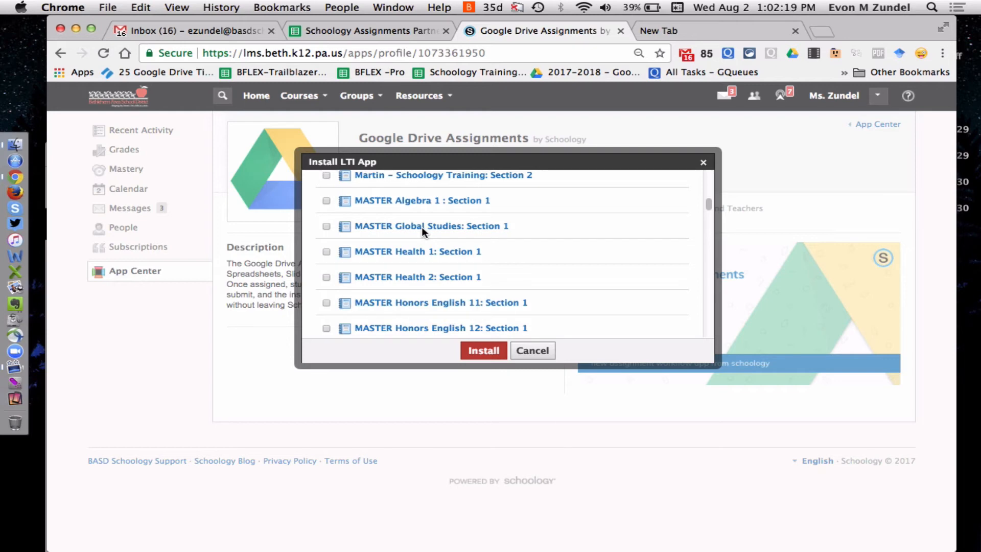
pyautogui.scroll(-3)
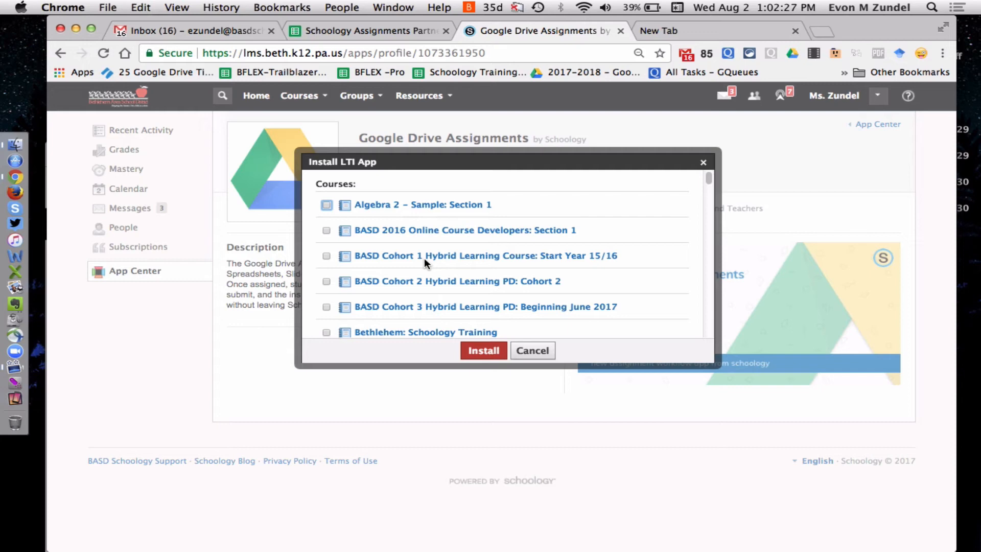
pyautogui.scroll(-3)
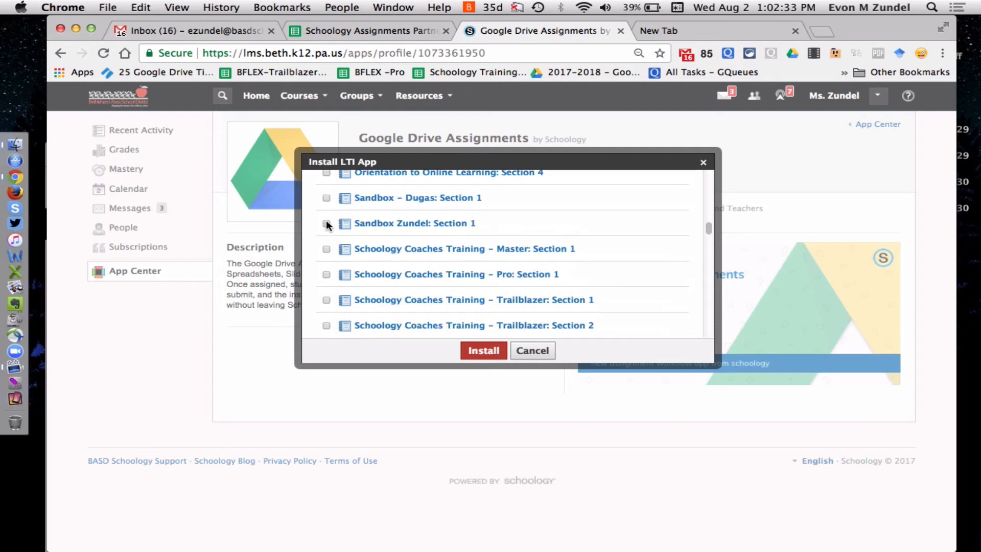
pyautogui.click(326, 223)
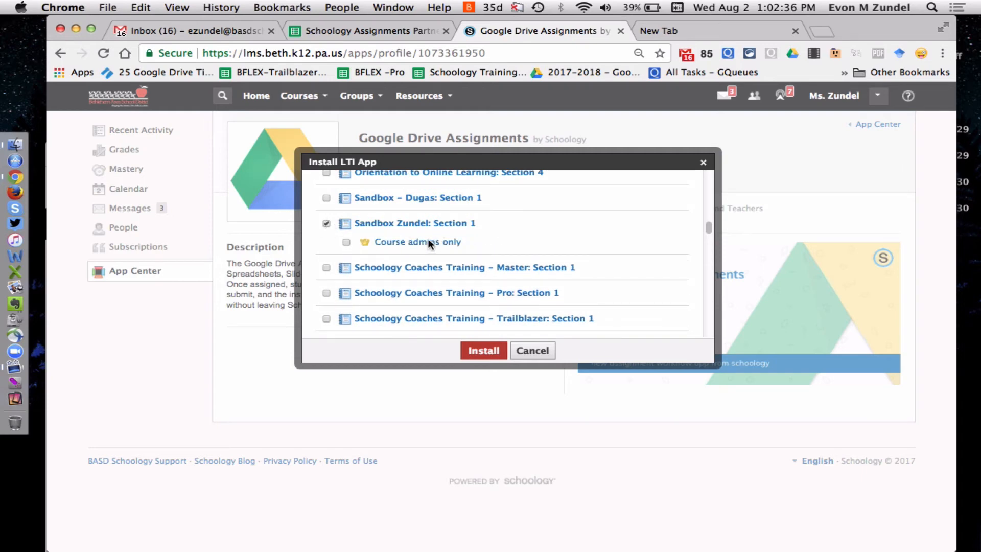
pyautogui.moveTo(350, 251)
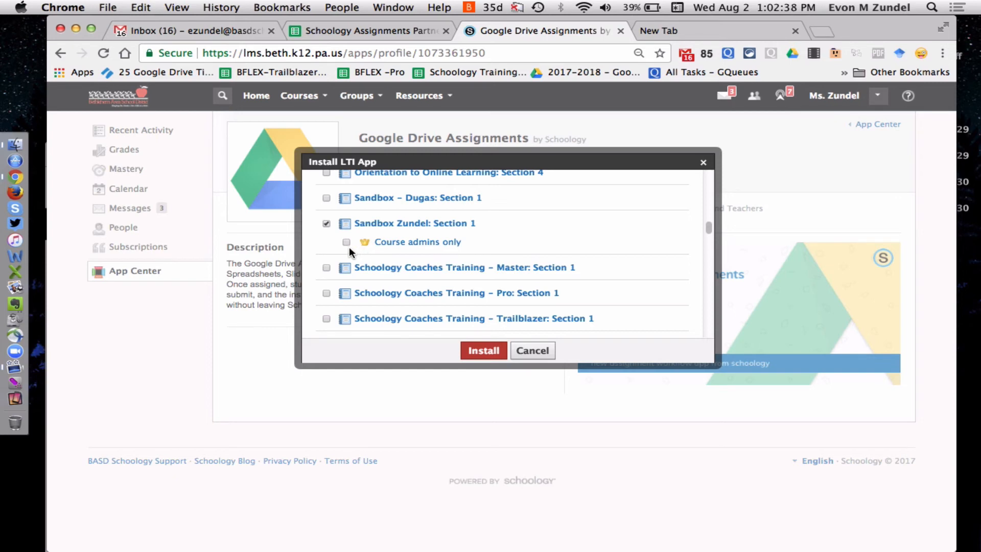
pyautogui.click(482, 351)
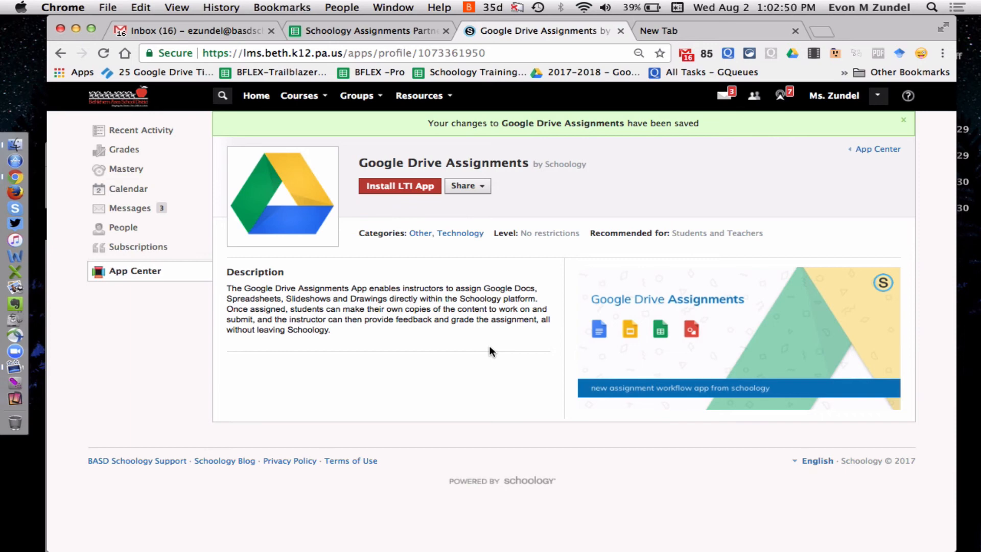
# Dismiss the saved-changes banner and show the enrolled Courses list.
pyautogui.click(904, 120)
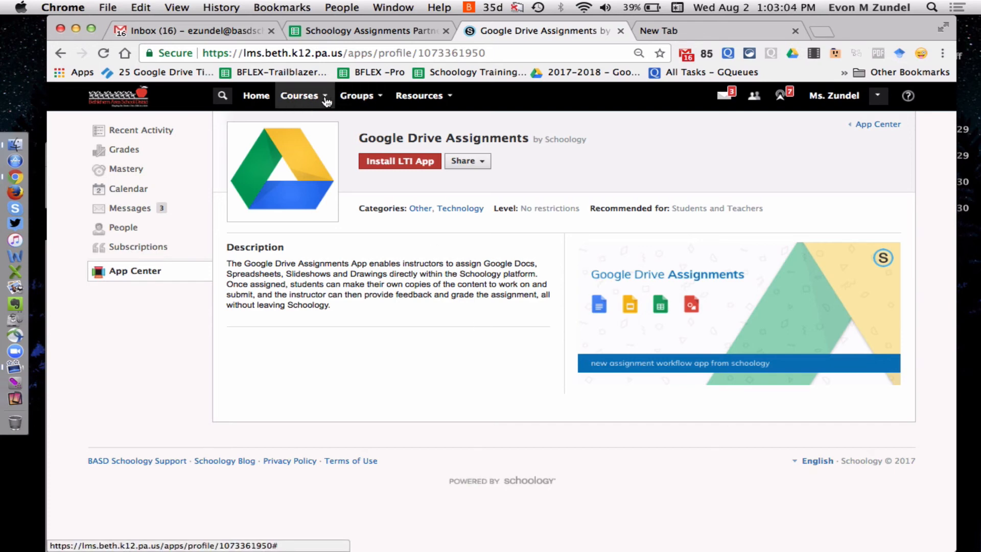
pyautogui.click(304, 95)
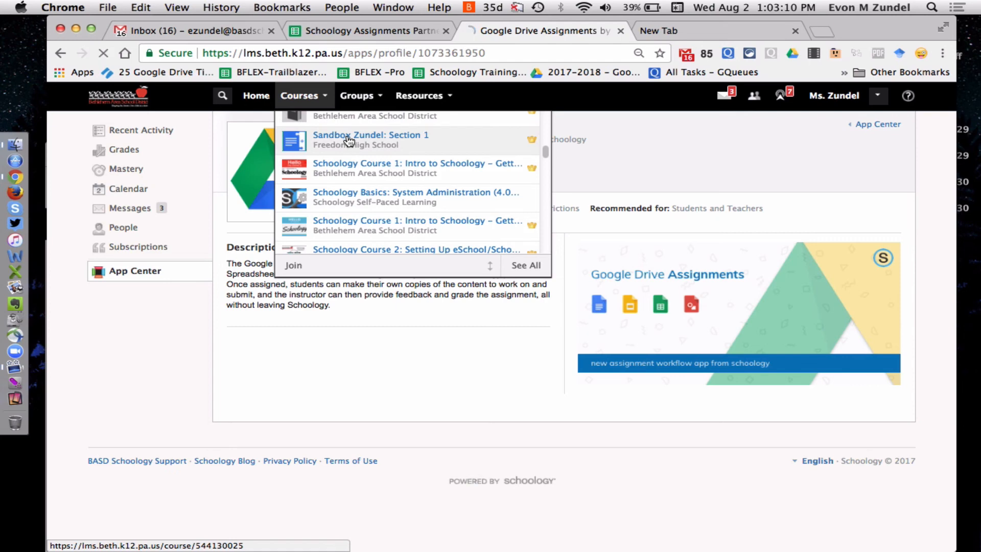
# Enter Sandbox Zundel: Section 1 and begin a new assignment showing Google Drive Assignments as a source.
pyautogui.click(371, 134)
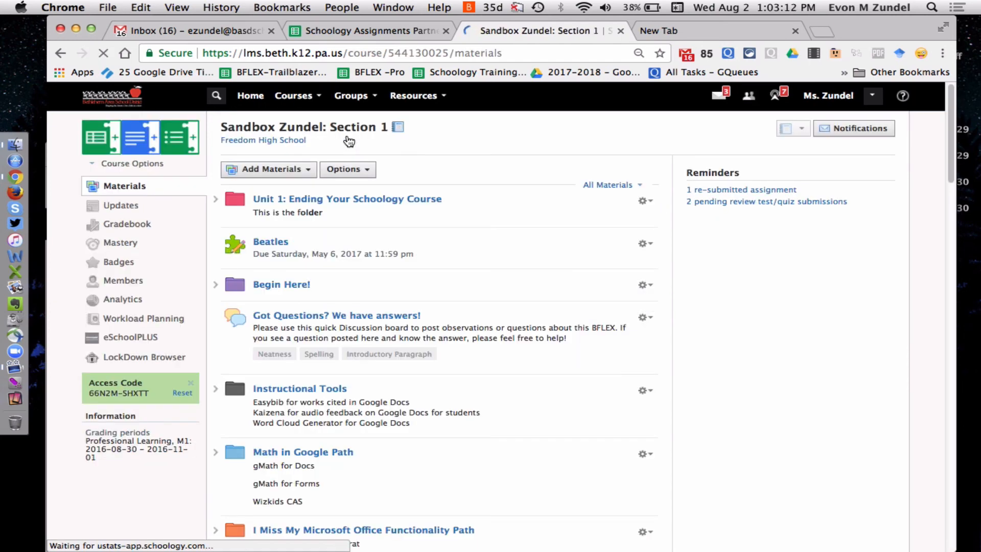
pyautogui.click(268, 169)
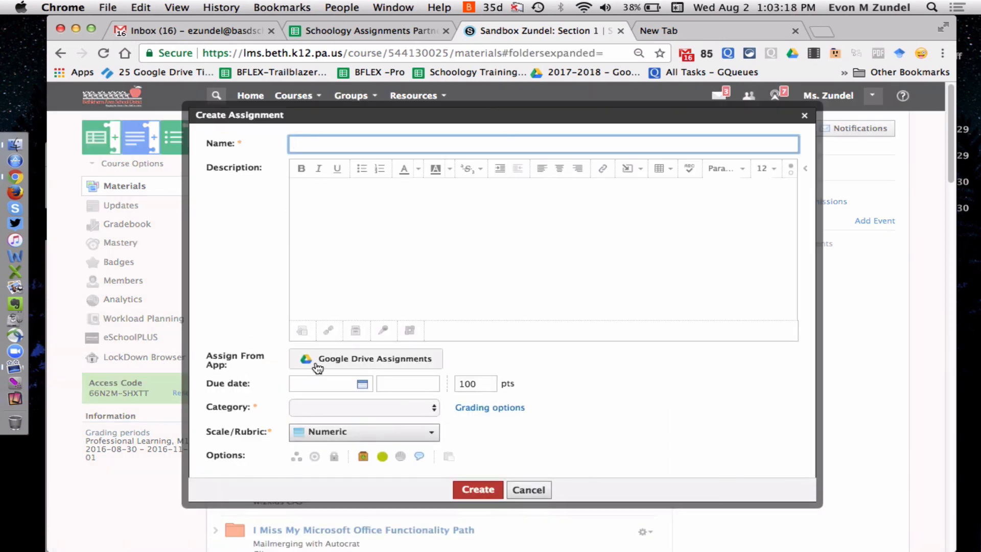
pyautogui.moveTo(387, 366)
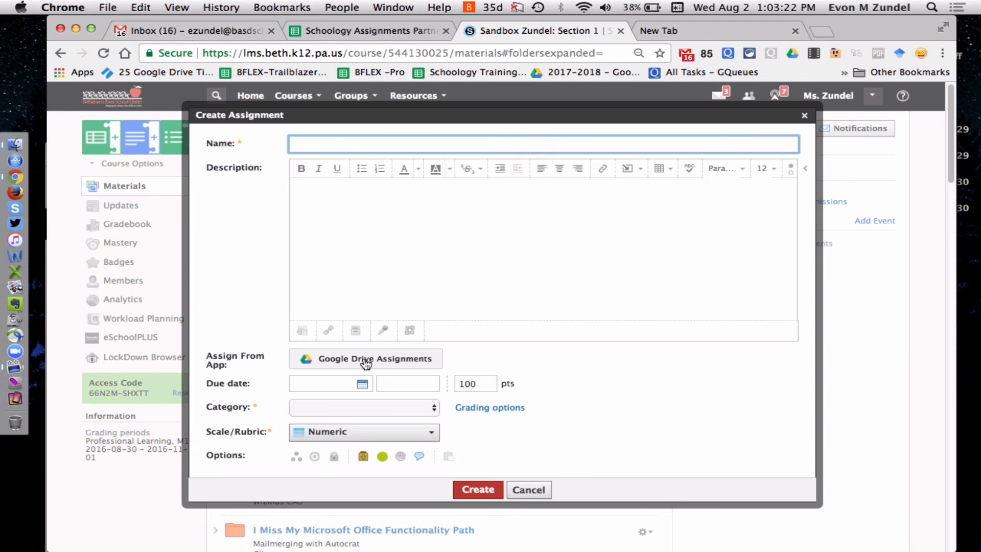
pyautogui.moveTo(384, 388)
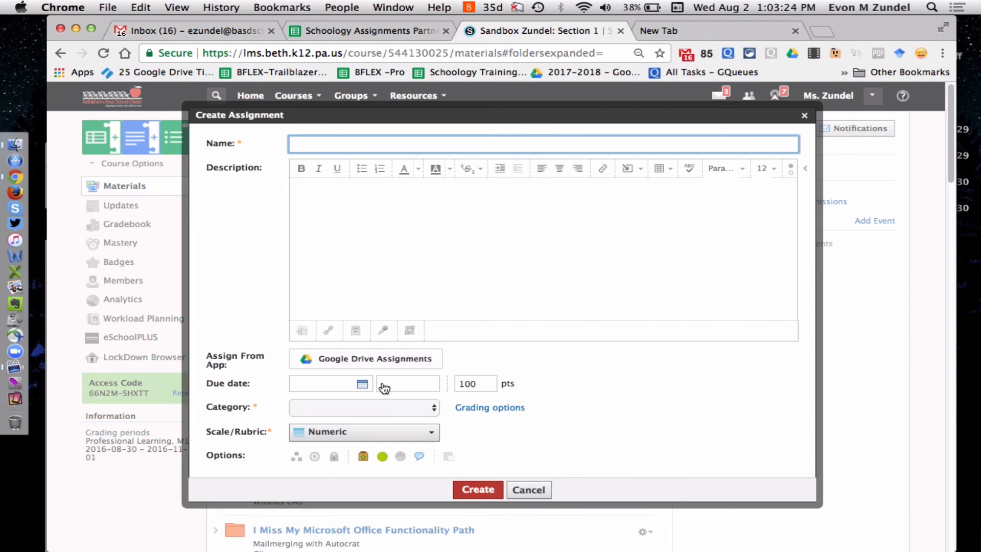